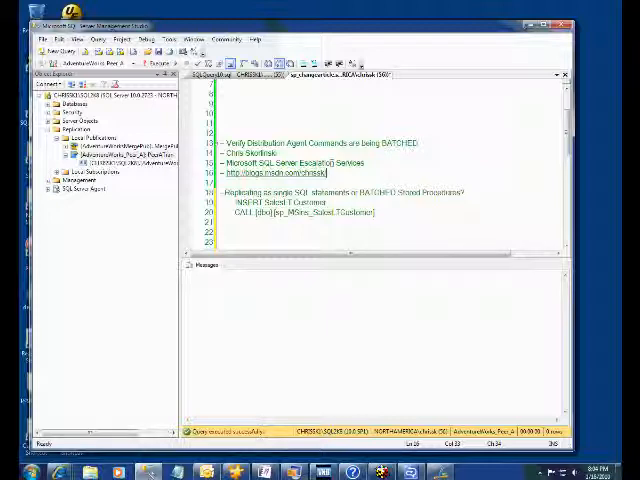
pyautogui.moveTo(120, 163)
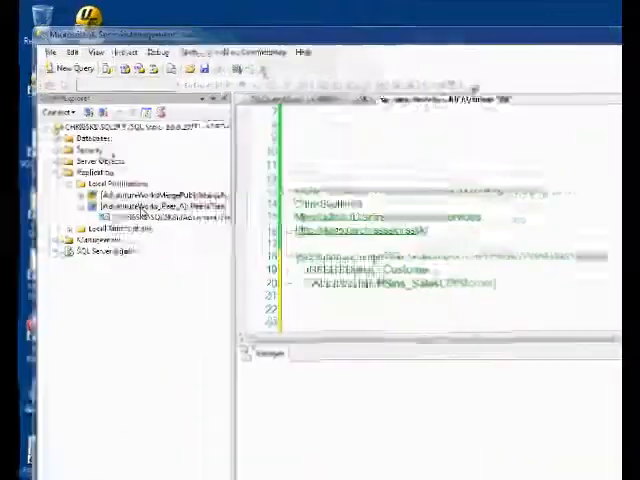
# - Script the PeerATran publication's creation into a new query window
pyautogui.rightClick(200, 239)
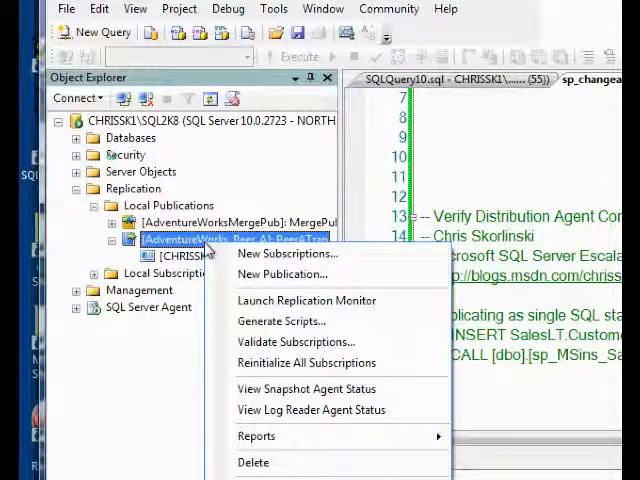
pyautogui.moveTo(282, 321)
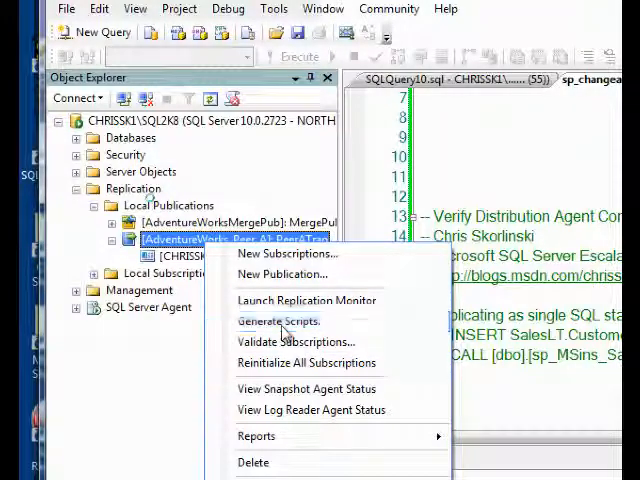
pyautogui.click(278, 321)
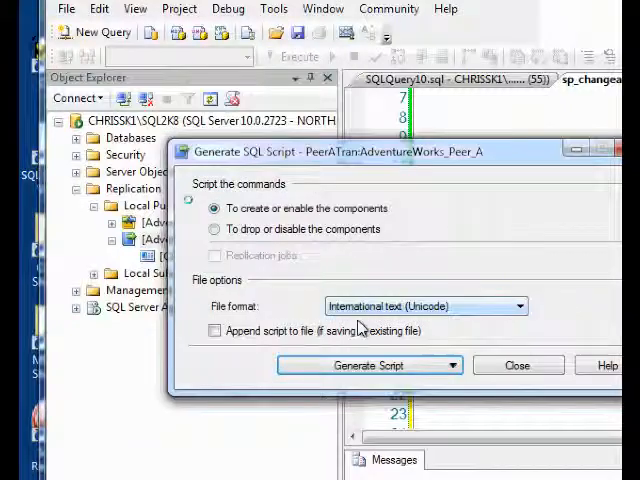
pyautogui.click(452, 365)
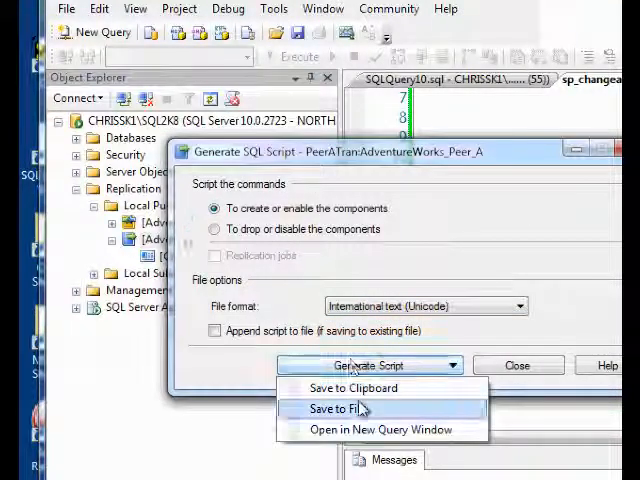
pyautogui.click(337, 408)
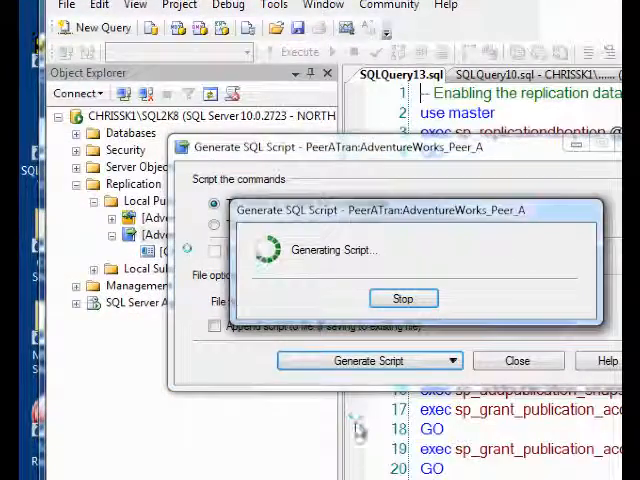
pyautogui.click(403, 298)
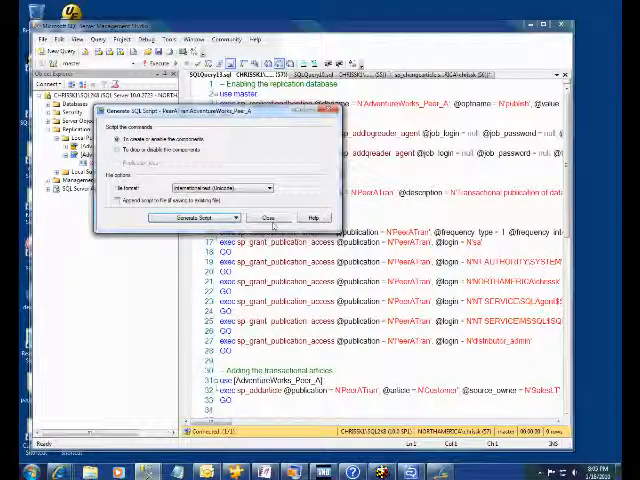
# - Close the script generator and scroll through the generated script's Customer article definition
pyautogui.click(263, 217)
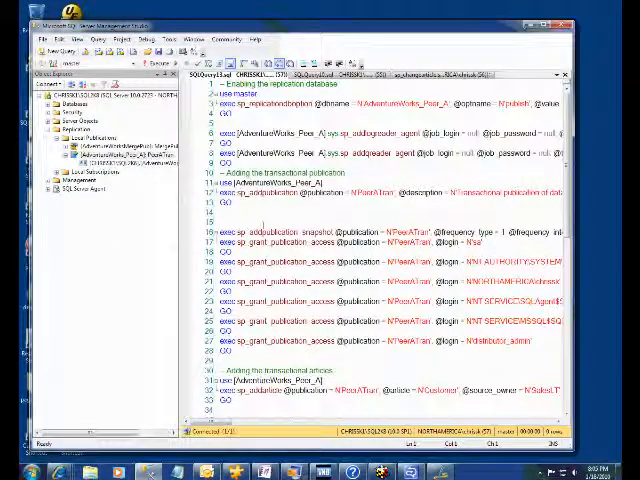
pyautogui.scroll(-3)
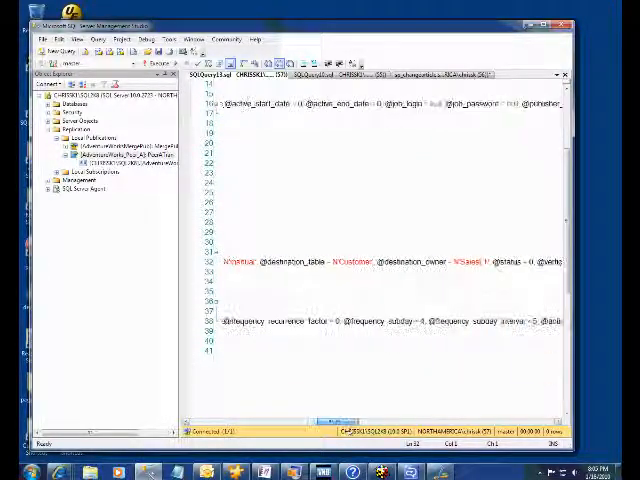
pyautogui.hscroll(3)
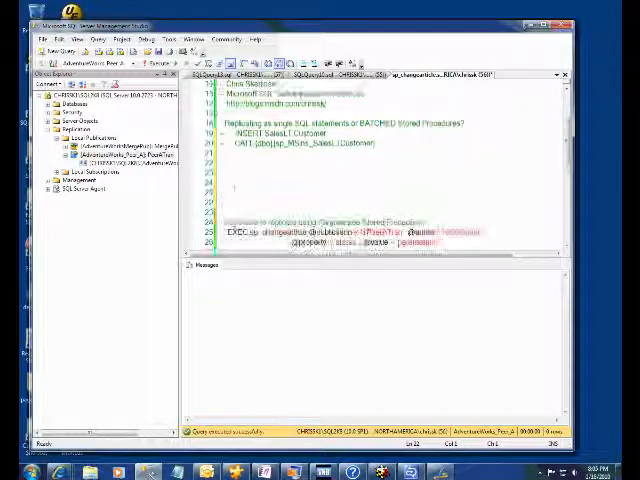
# - Scroll the editor past the sp_changearticle call to the annotated sysarticles SELECT
pyautogui.scroll(-3)
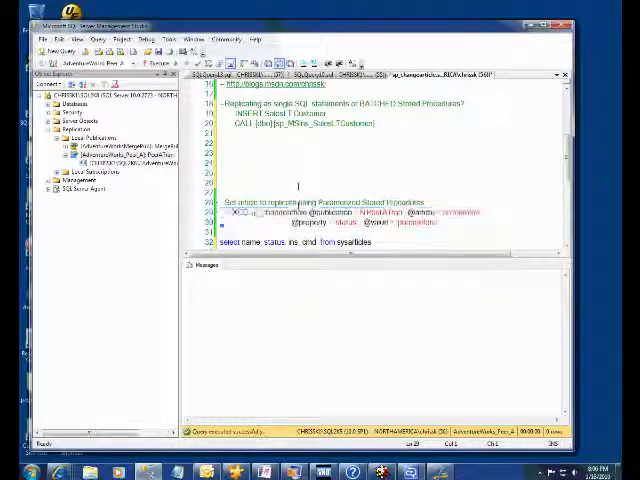
pyautogui.scroll(-3)
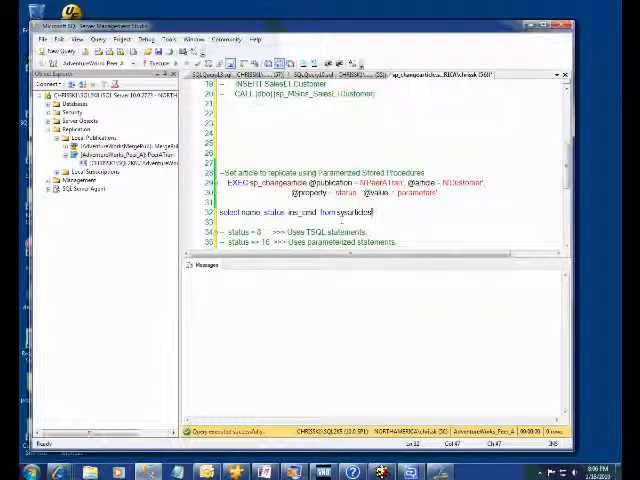
# - Run only the sysarticles SELECT to check the Customer article's status
pyautogui.moveTo(238, 170); pyautogui.dragTo(435, 197)
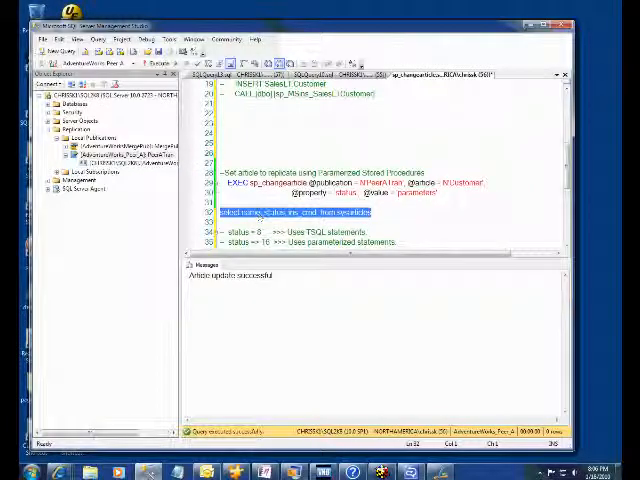
pyautogui.press('F5')
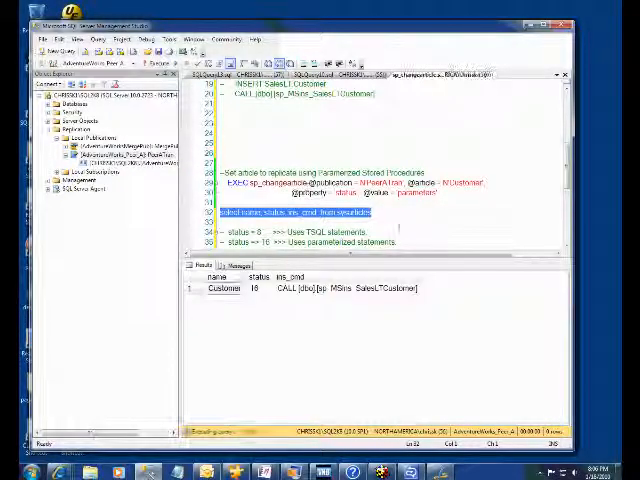